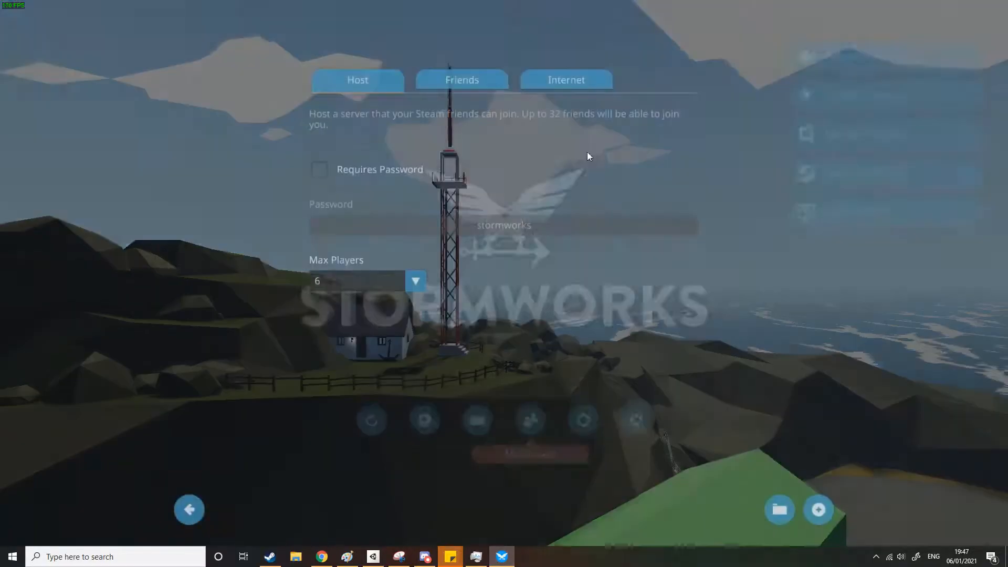
Show Steam friends' hosted servers, join the friend's 3/6-player server, then refresh the list
{"action": "left_click", "coordinate": [461, 80]}
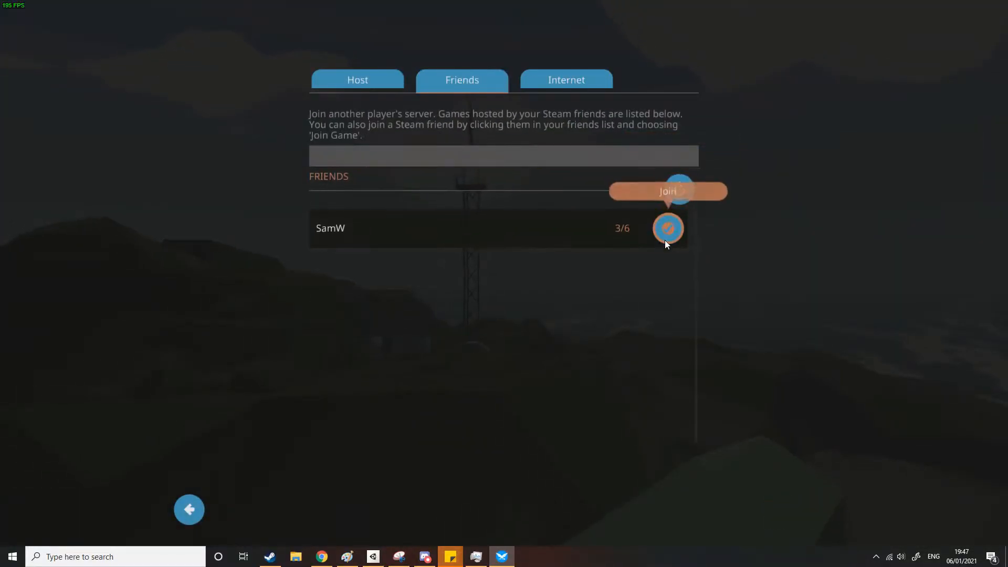
{"action": "left_click", "coordinate": [668, 228]}
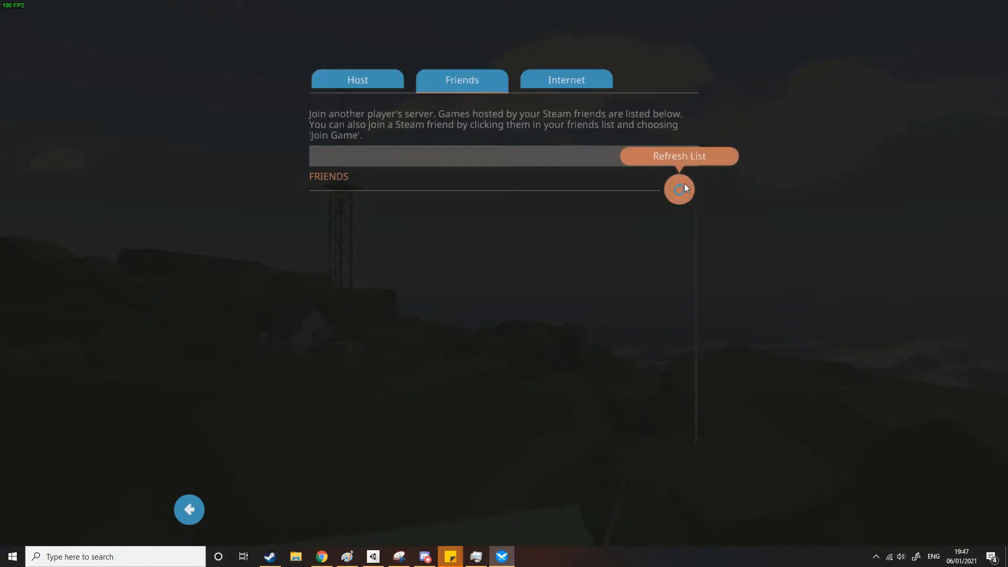
{"action": "left_click", "coordinate": [679, 188]}
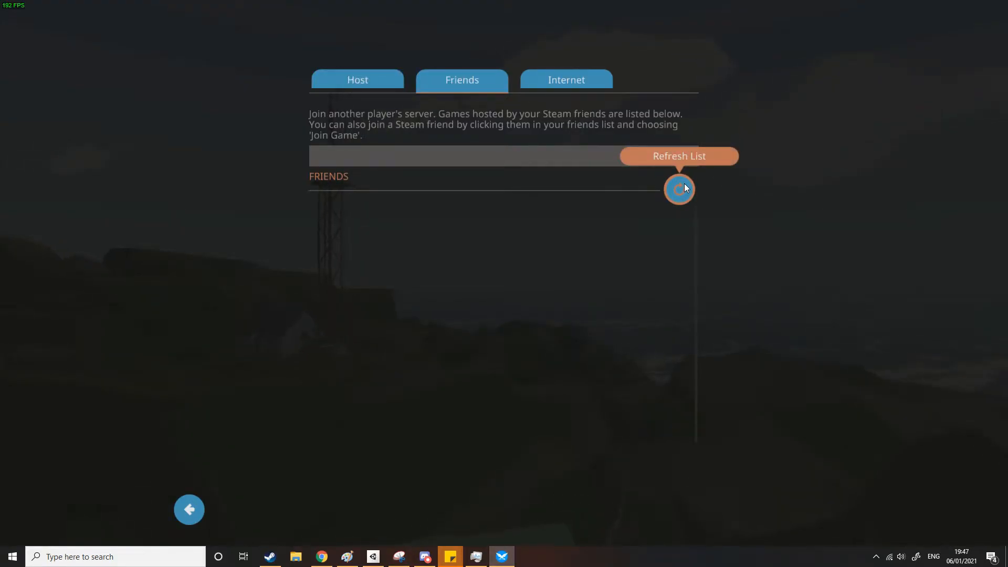